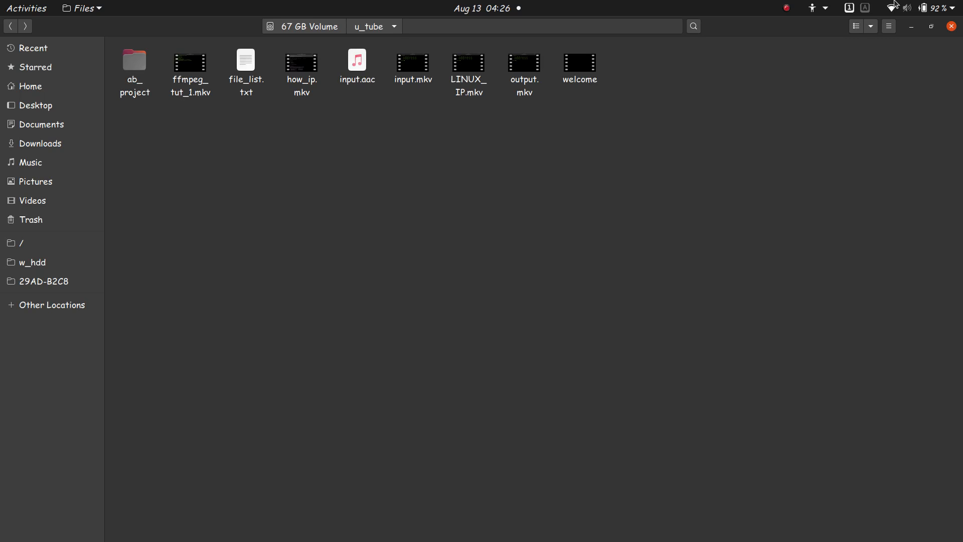
pyautogui.moveTo(953, 3)
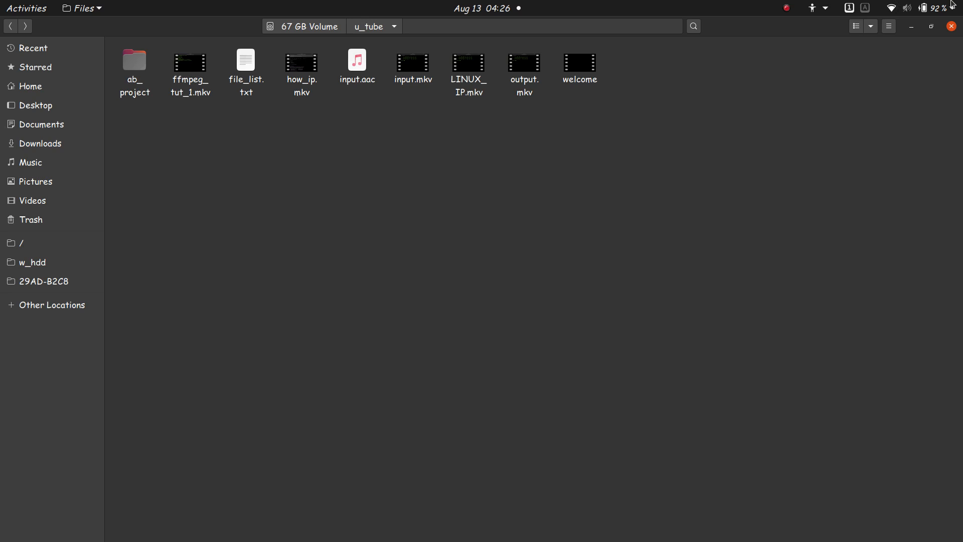
pyautogui.moveTo(192, 117)
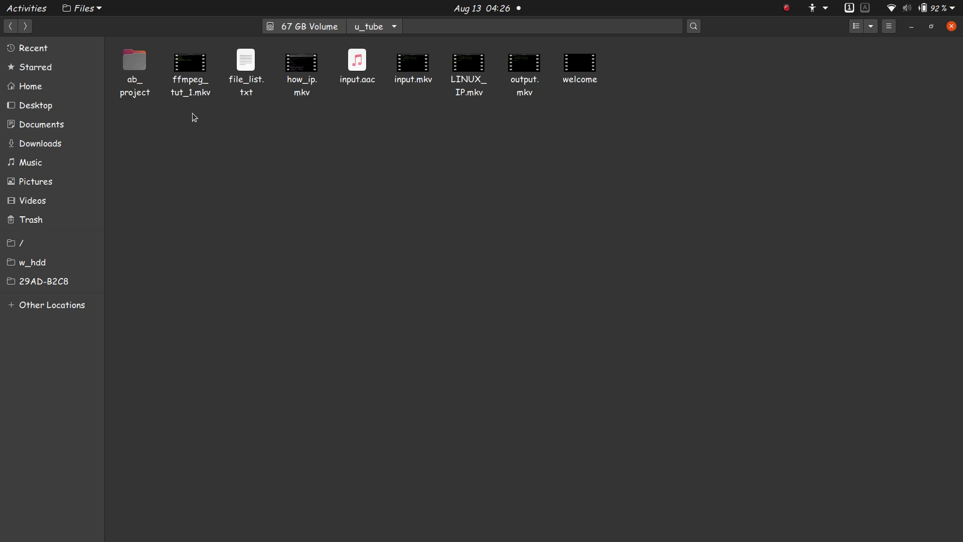
pyautogui.moveTo(197, 120)
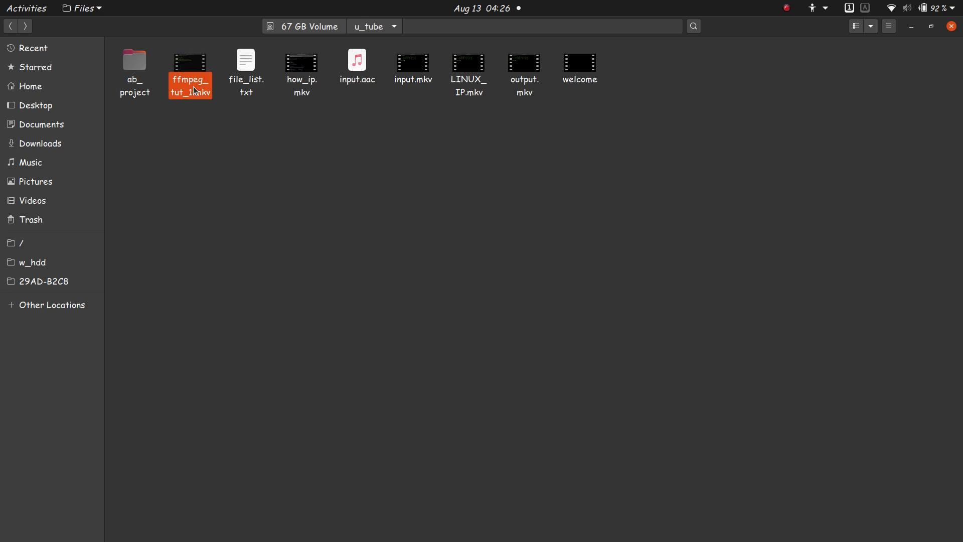
# Preview ffmpeg_tut_1.mkv and the welcome intro in the u_tube folder, then close both
pyautogui.doubleClick(190, 67)
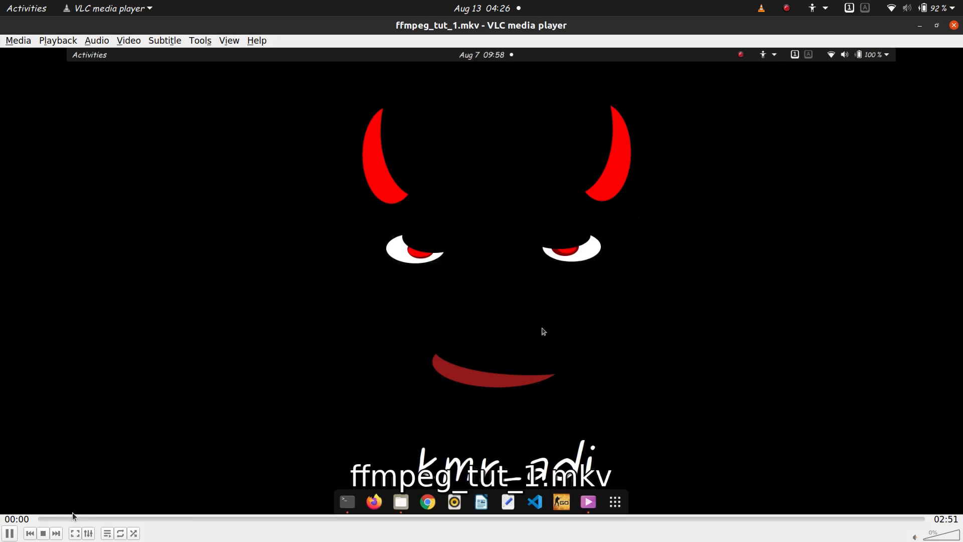
pyautogui.click(84, 519)
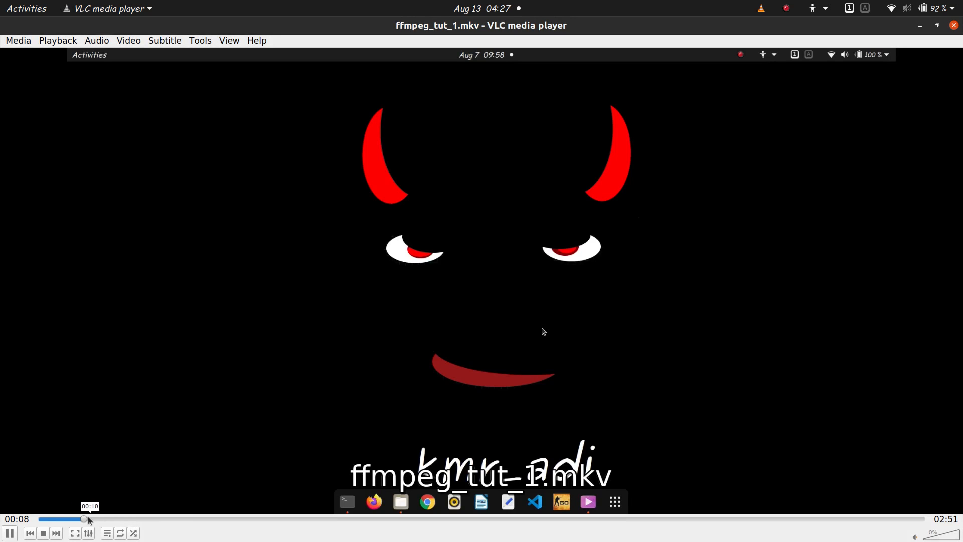
pyautogui.click(122, 519)
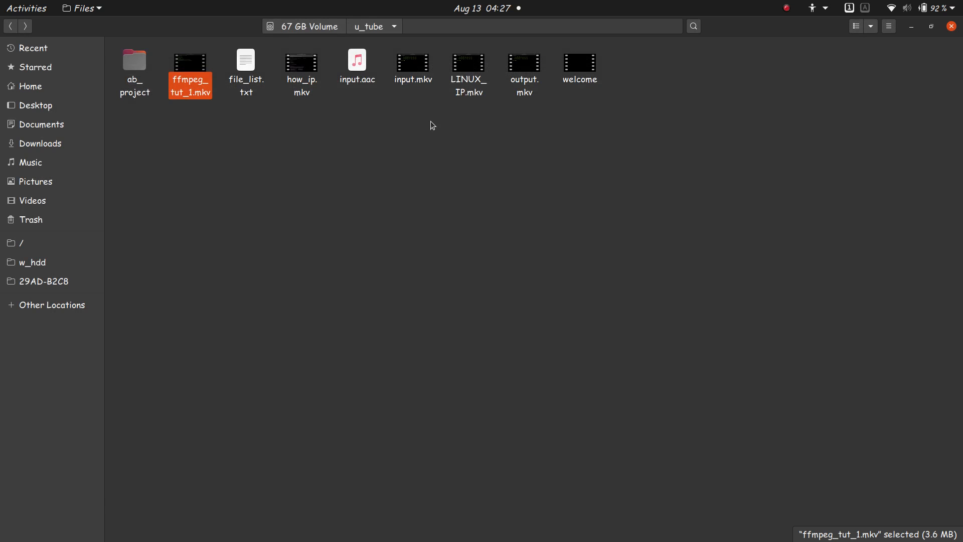
pyautogui.click(578, 62)
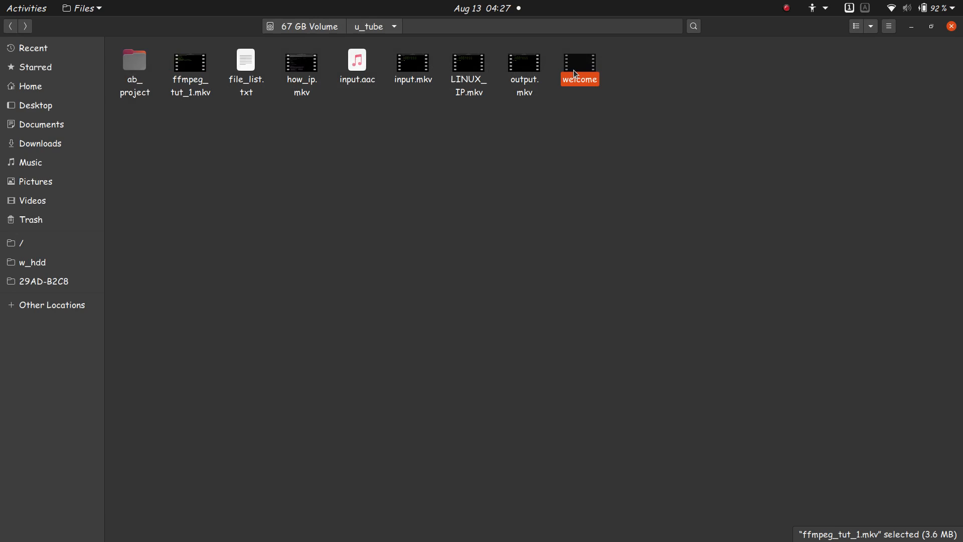
pyautogui.doubleClick(578, 60)
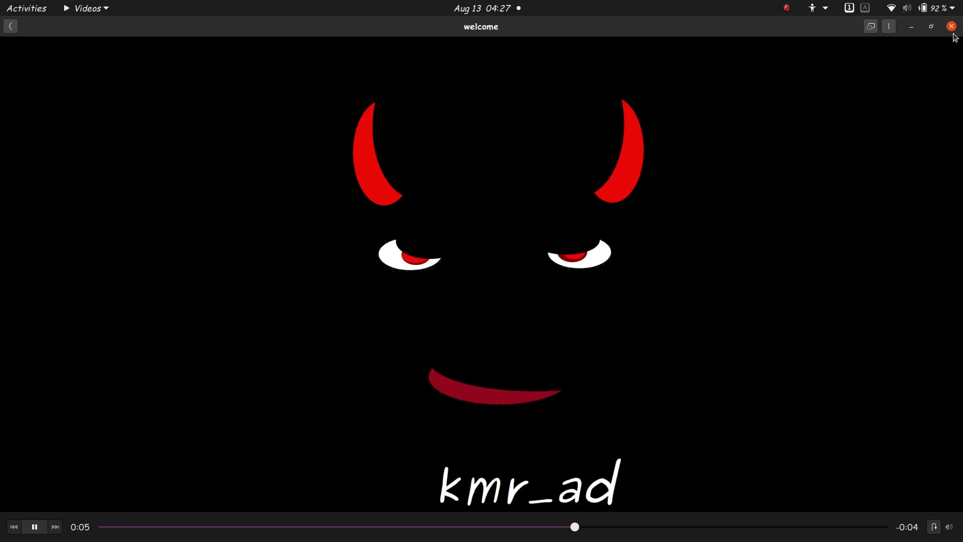
pyautogui.click(951, 26)
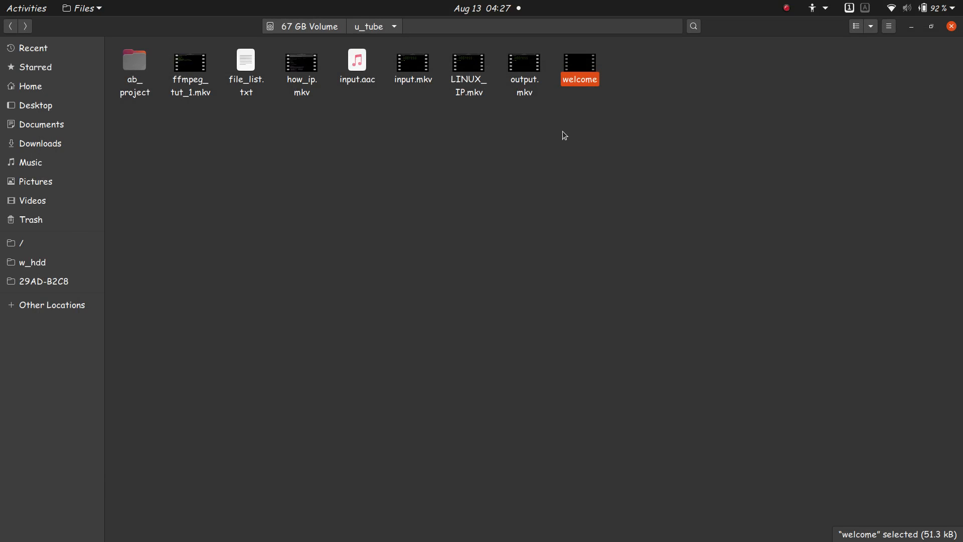
pyautogui.moveTo(555, 84)
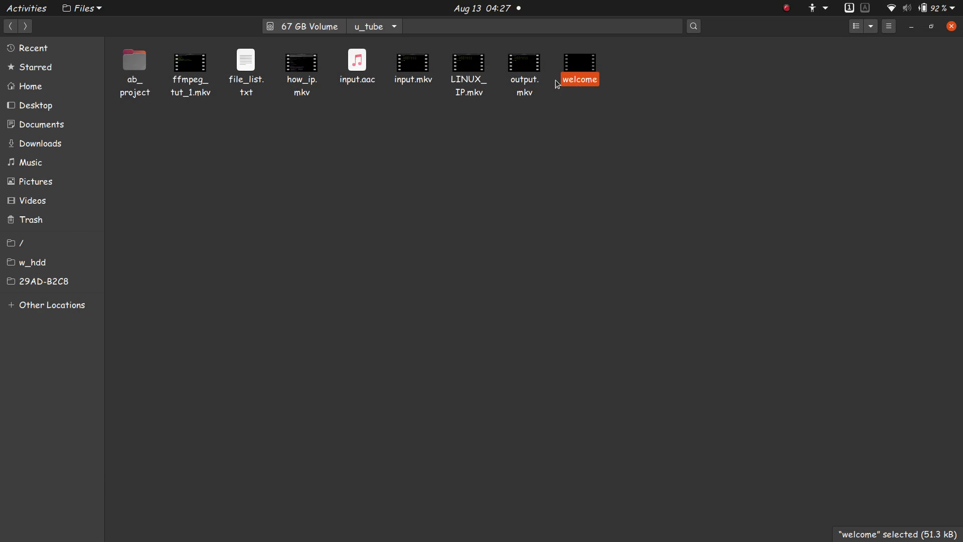
pyautogui.moveTo(256, 198)
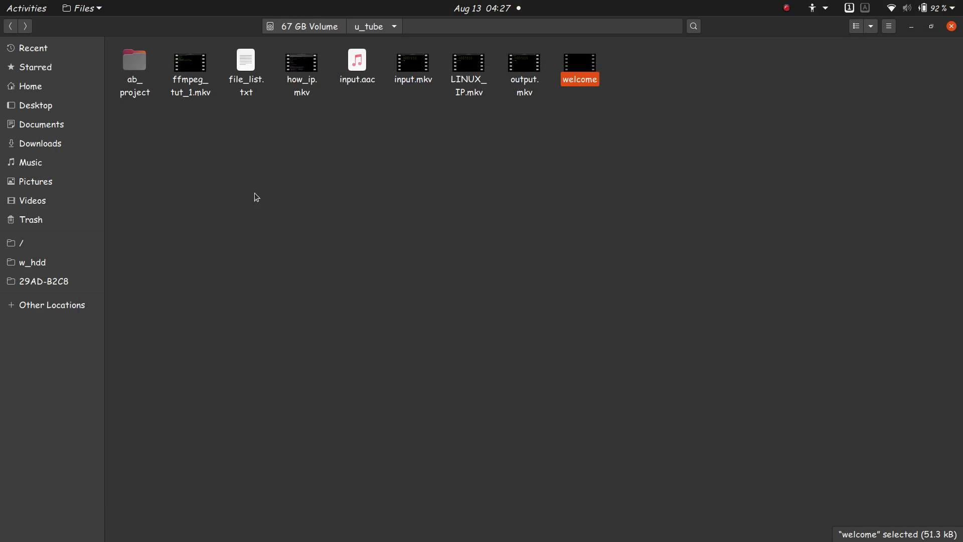
pyautogui.moveTo(237, 193)
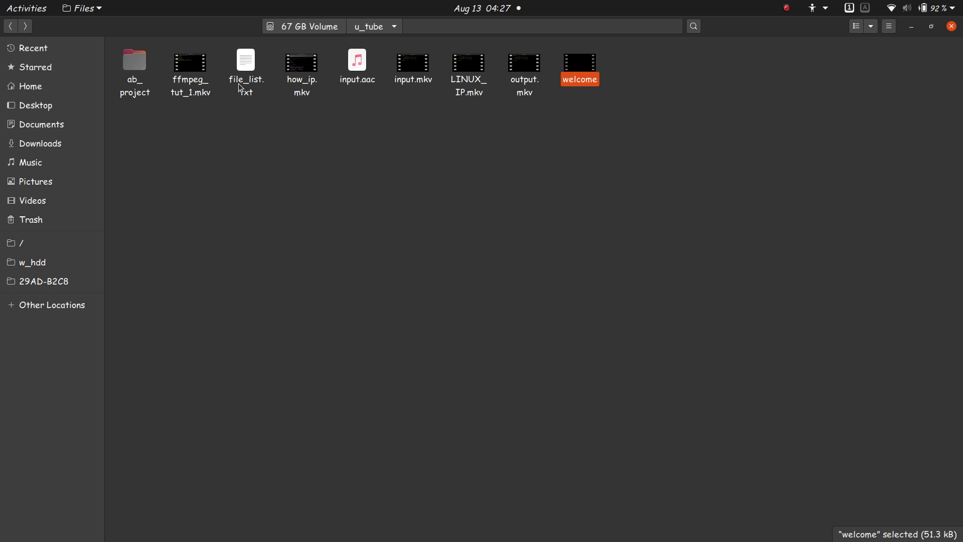
# Review file_list.txt in Text Editor, checking the 'welcome' and 'ffmpeg_tut_1.mkv' entries
pyautogui.doubleClick(245, 59)
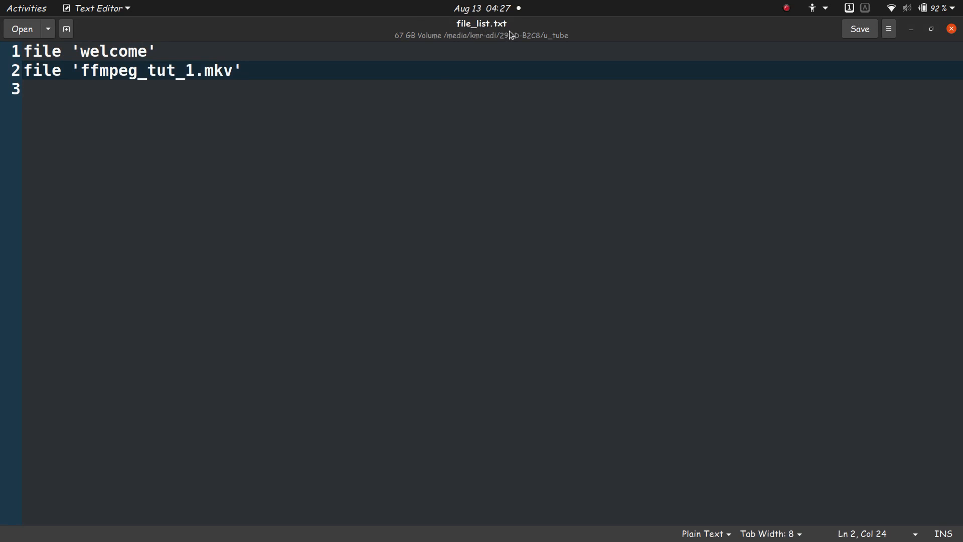
pyautogui.click(242, 71)
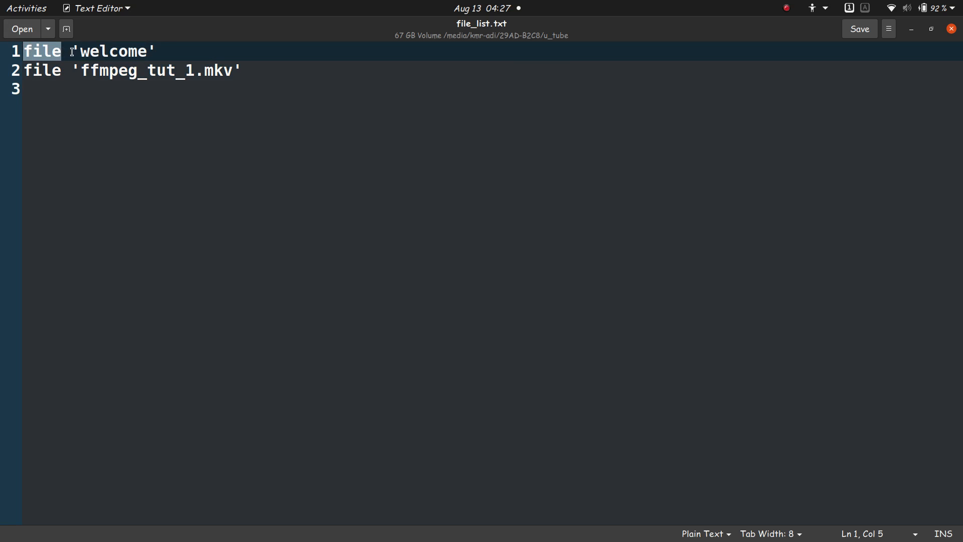
pyautogui.doubleClick(112, 51)
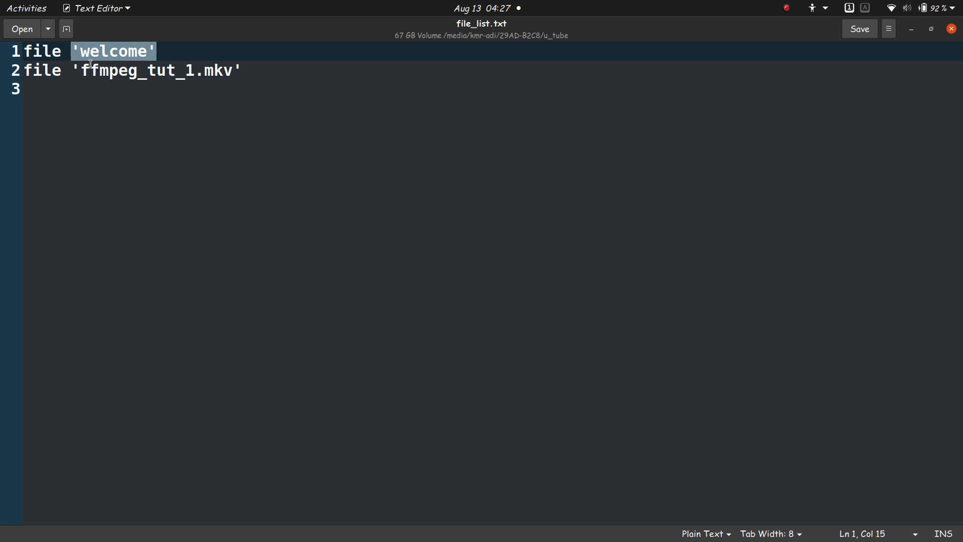
pyautogui.doubleClick(40, 70)
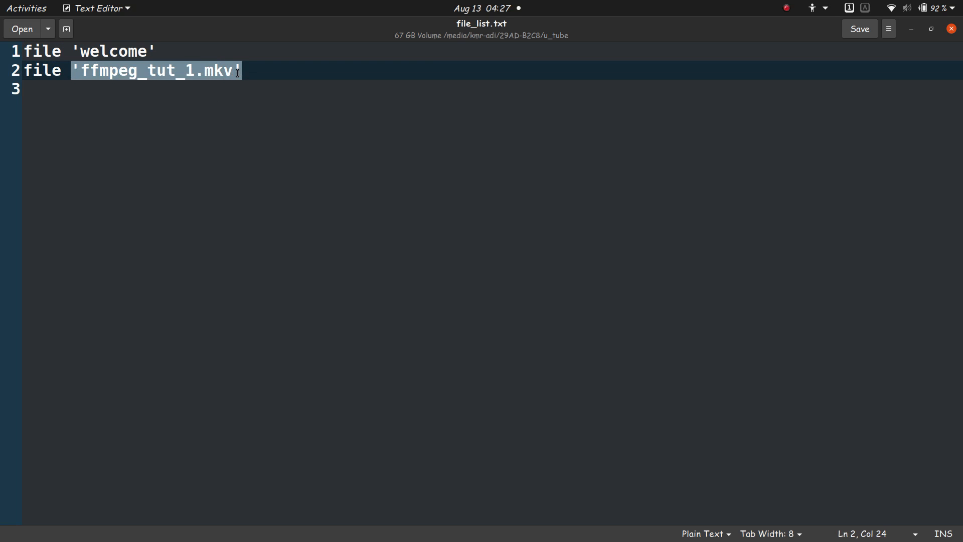
pyautogui.click(127, 51)
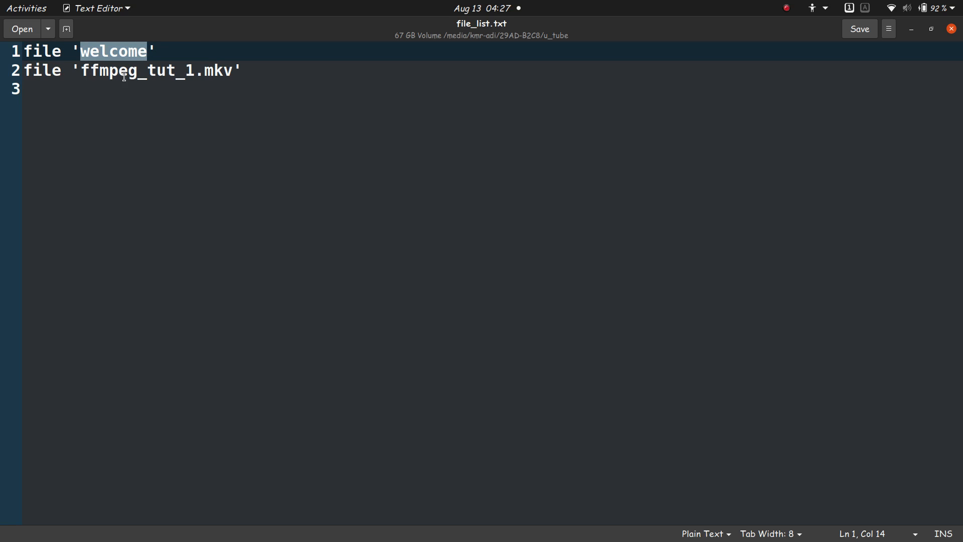
pyautogui.moveTo(72, 56)
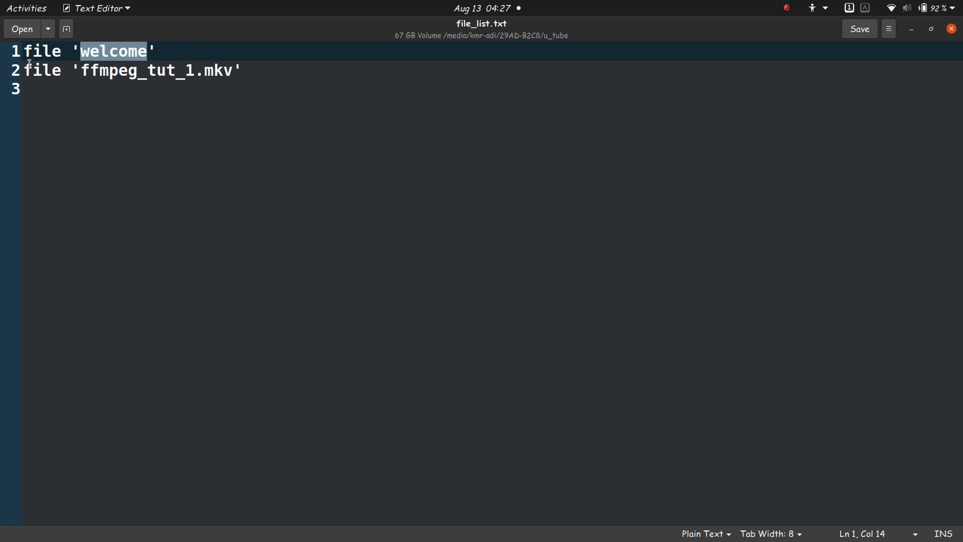
pyautogui.click(29, 90)
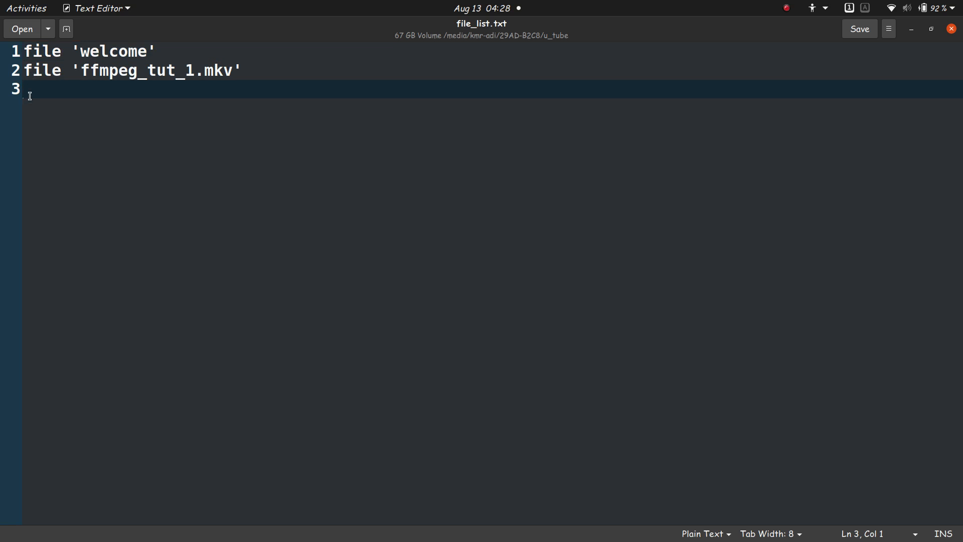
pyautogui.moveTo(36, 141)
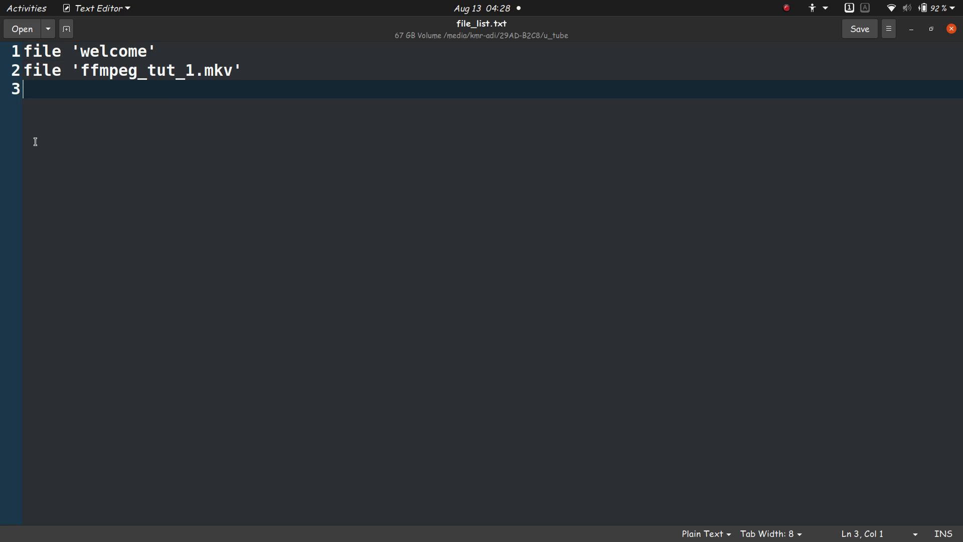
pyautogui.moveTo(39, 159)
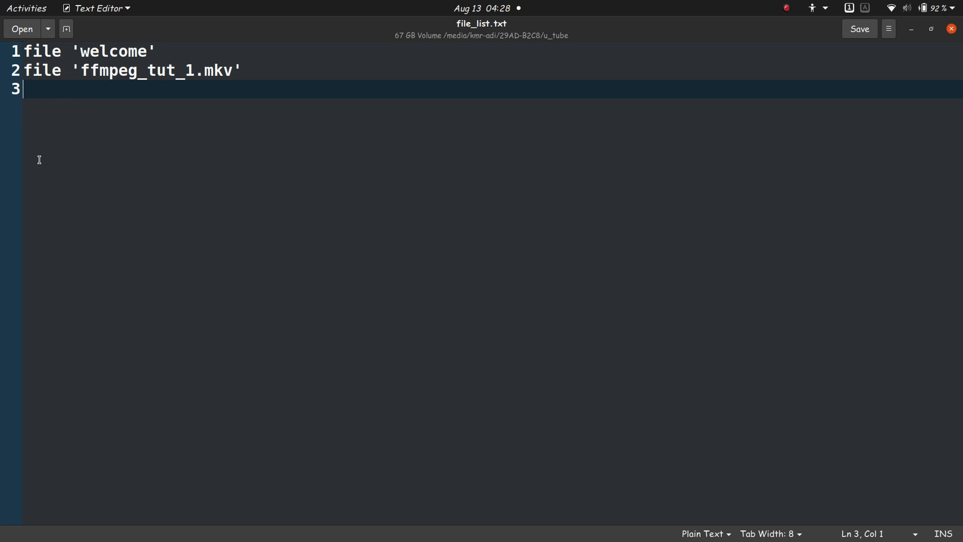
pyautogui.moveTo(26, 259)
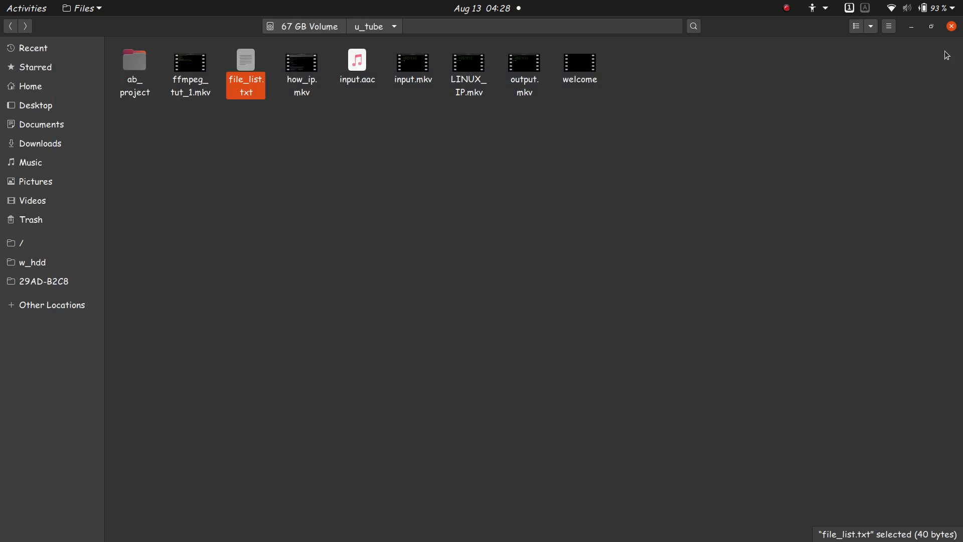
pyautogui.moveTo(515, 230)
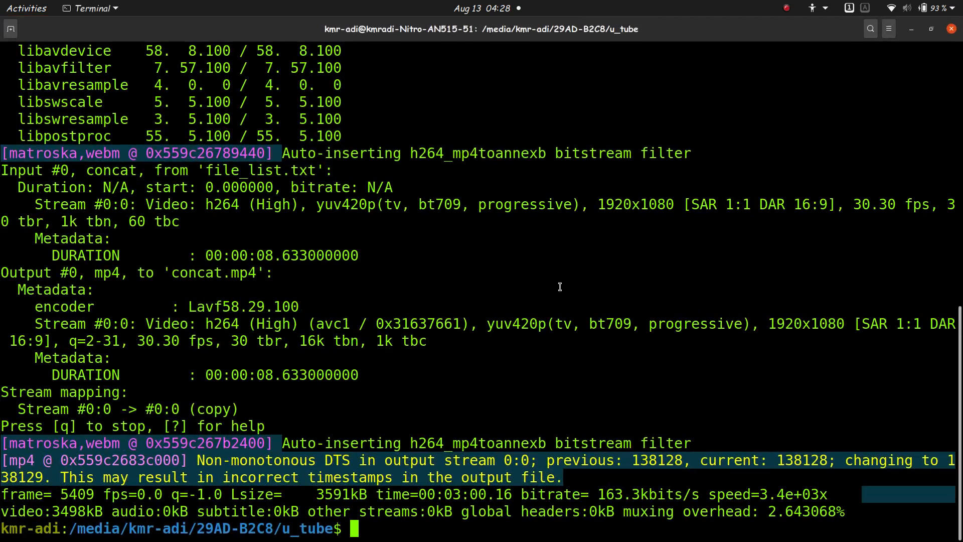
# Clear the terminal and run the ffmpeg concat on file_list.txt to produce concat.mp4
pyautogui.write('clear')
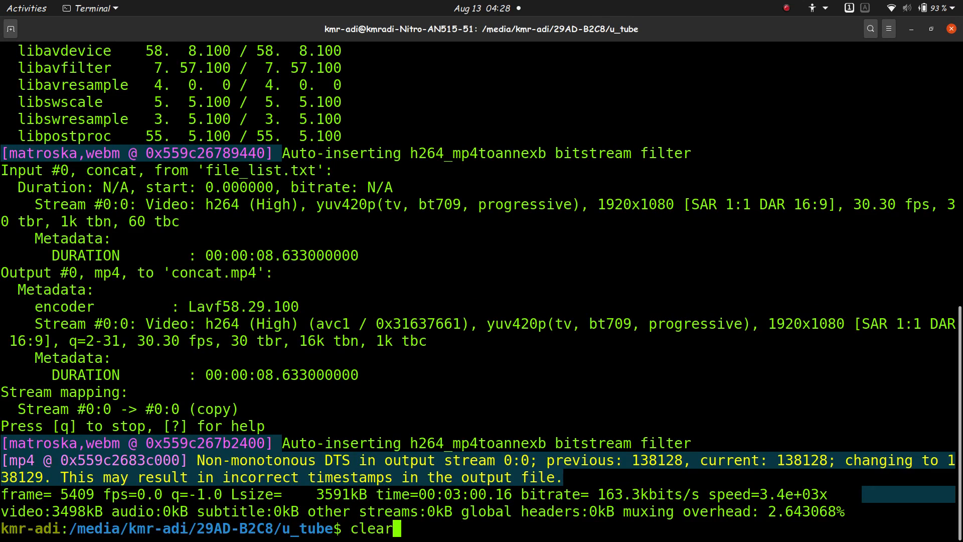
pyautogui.press('Return')
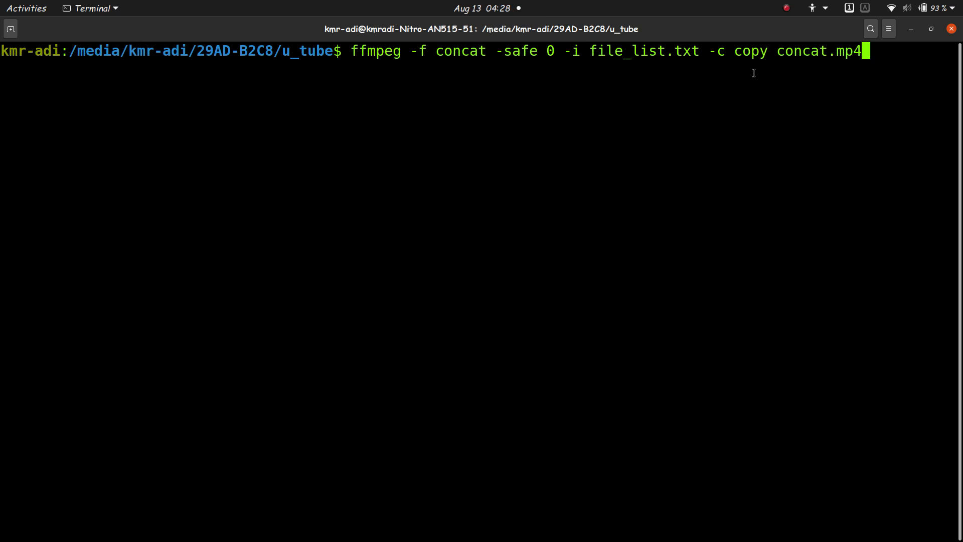
pyautogui.doubleClick(820, 51)
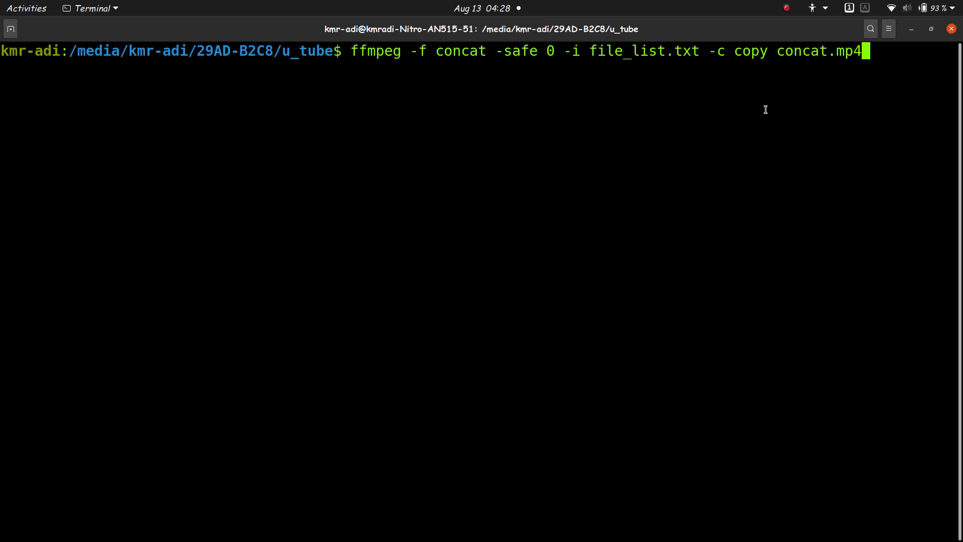
pyautogui.moveTo(514, 61)
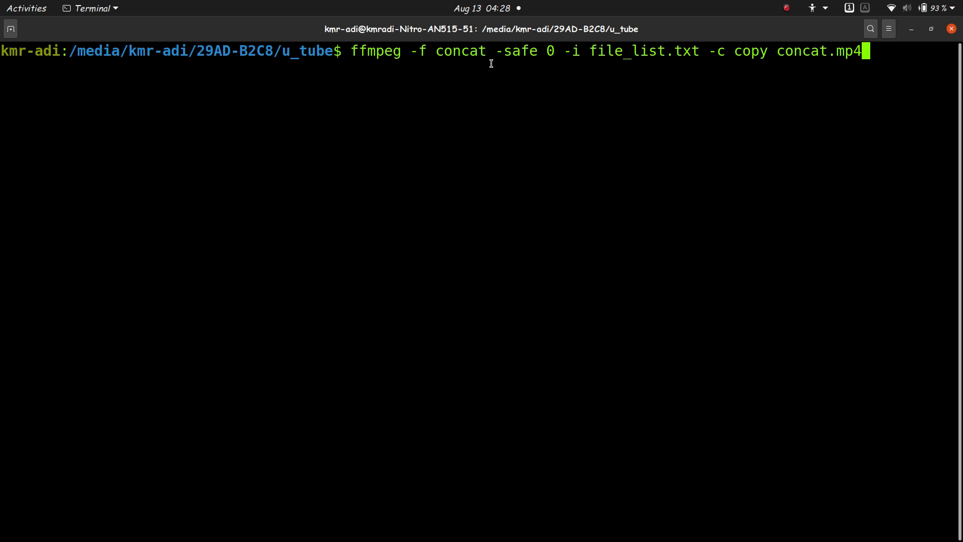
pyautogui.moveTo(396, 84)
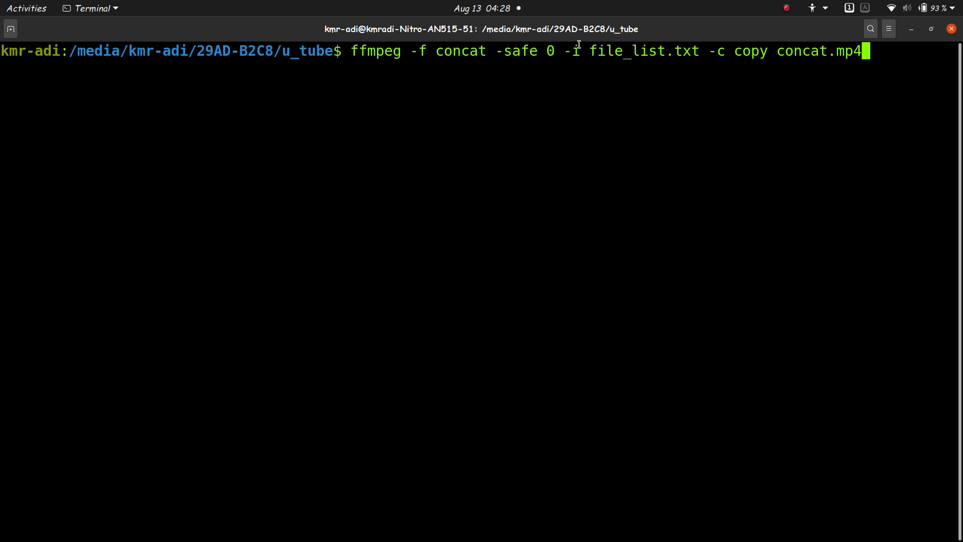
pyautogui.moveTo(732, 51)
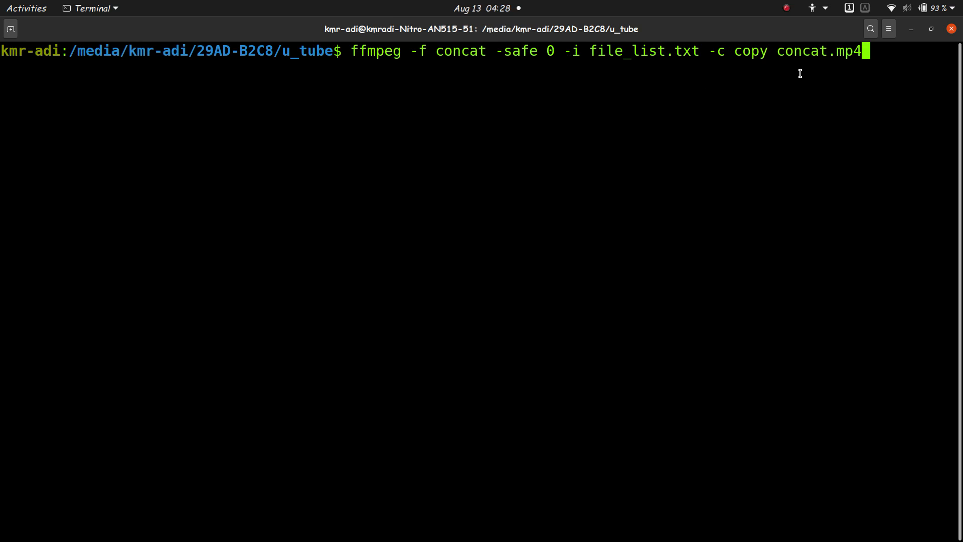
pyautogui.moveTo(950, 43)
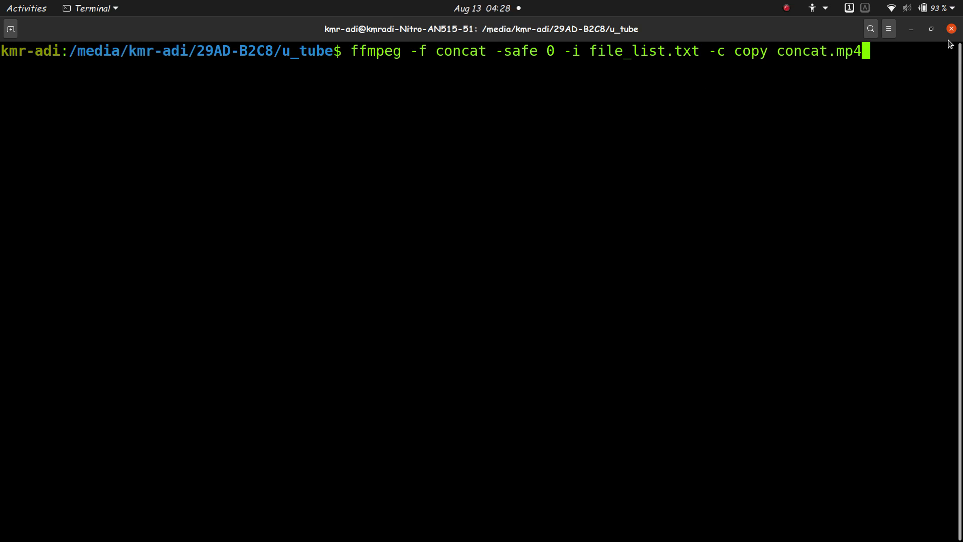
pyautogui.press('Return')
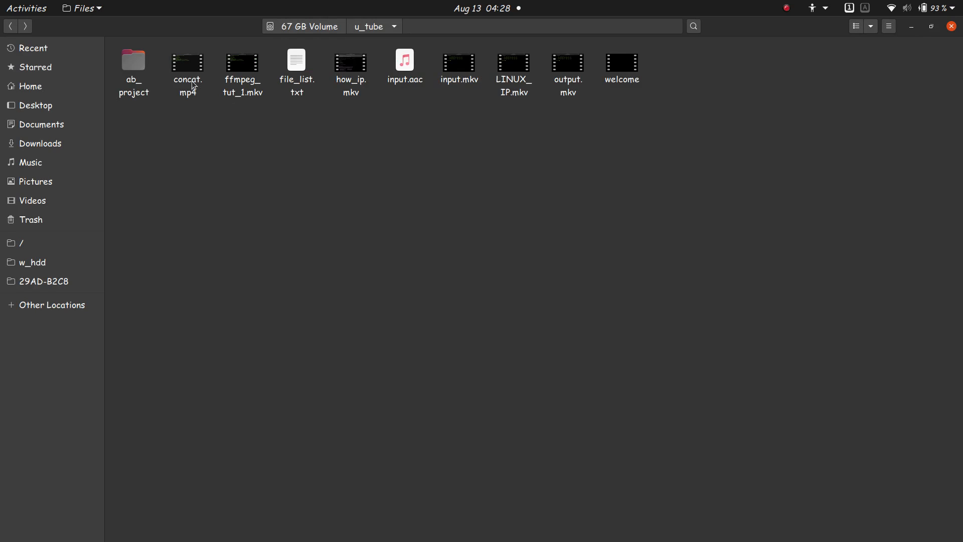
pyautogui.doubleClick(187, 61)
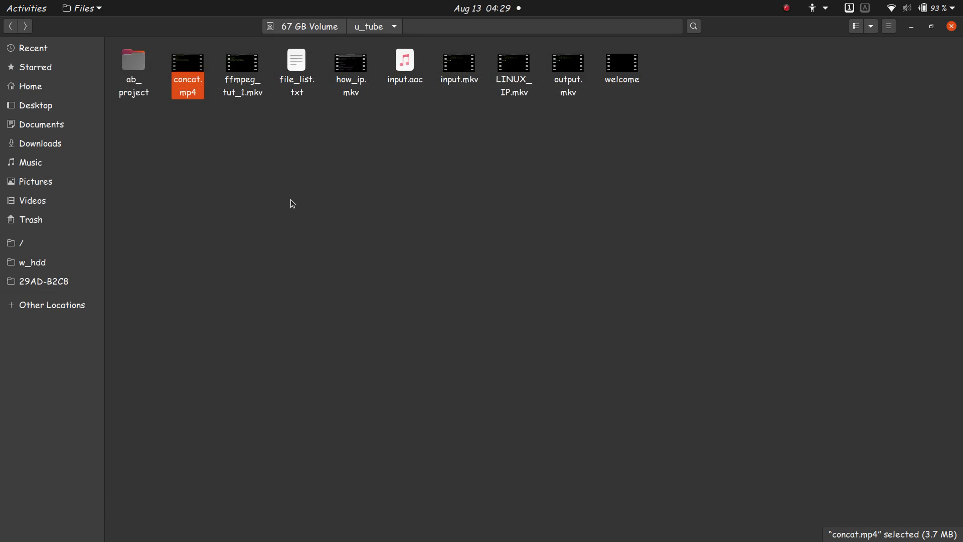
pyautogui.rightClick(187, 67)
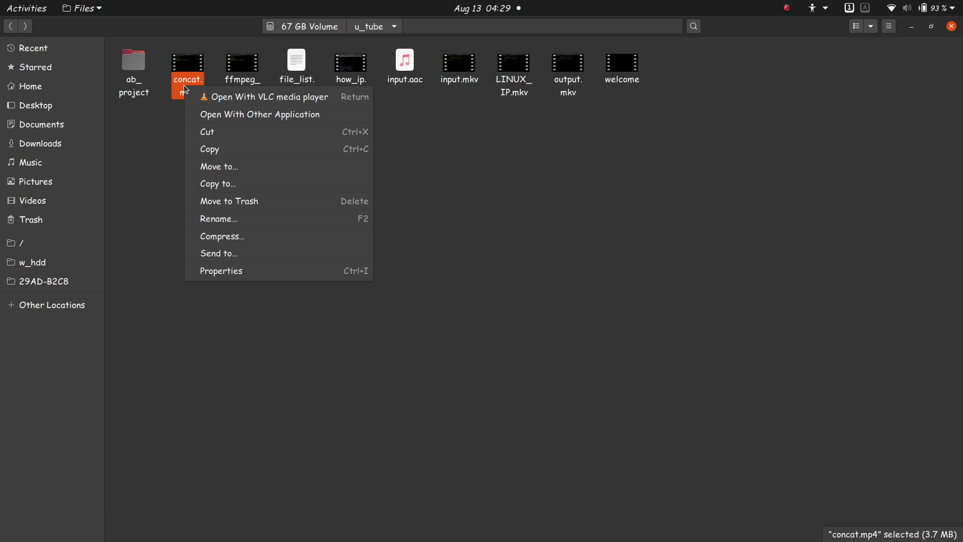
pyautogui.click(221, 271)
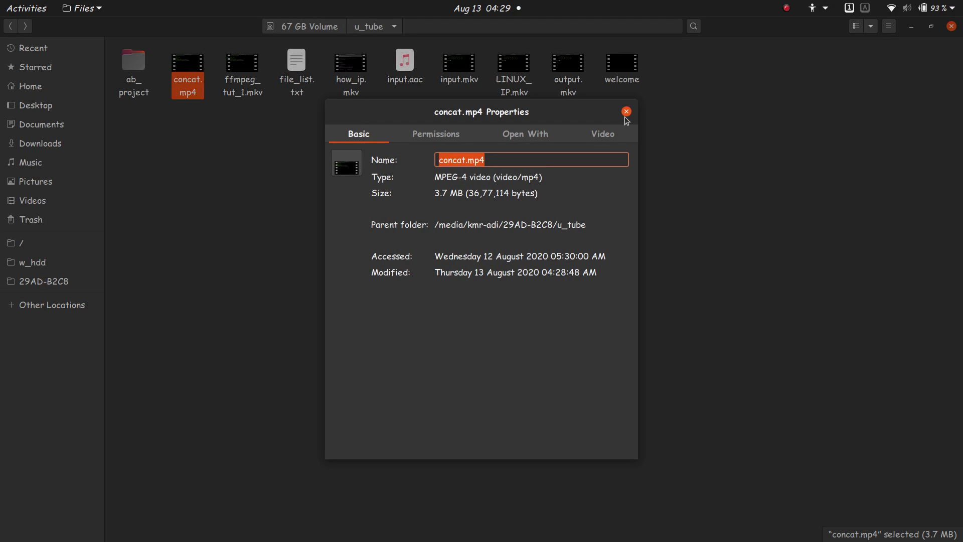
pyautogui.click(626, 112)
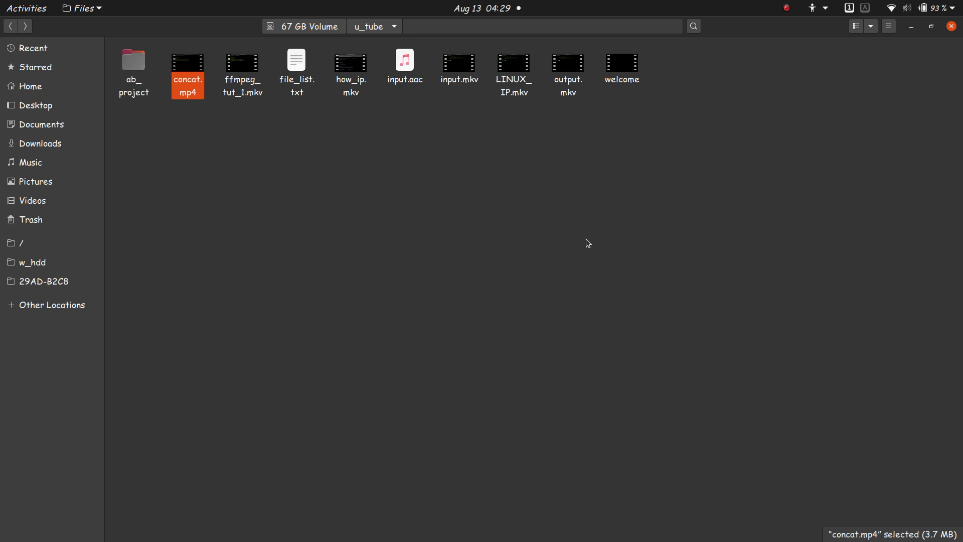
pyautogui.moveTo(578, 217)
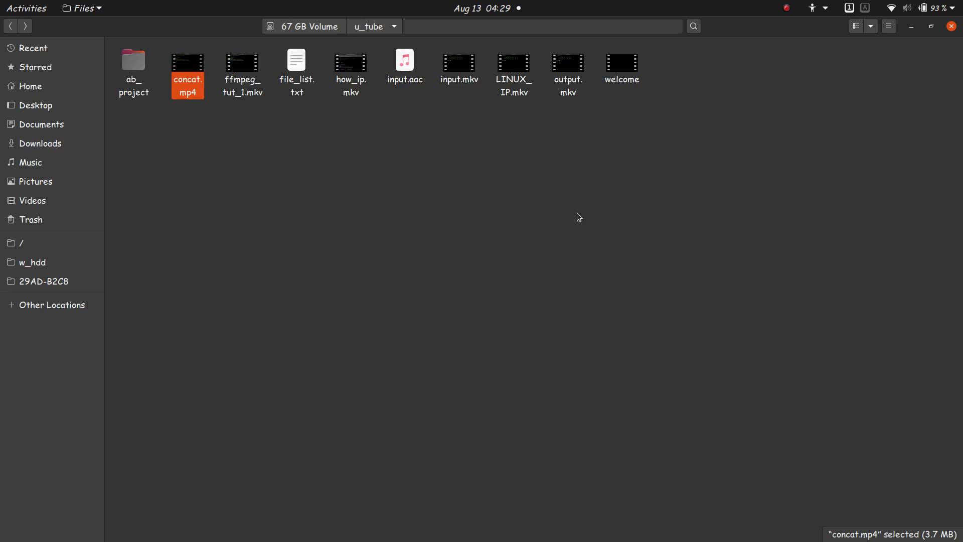
pyautogui.moveTo(571, 214)
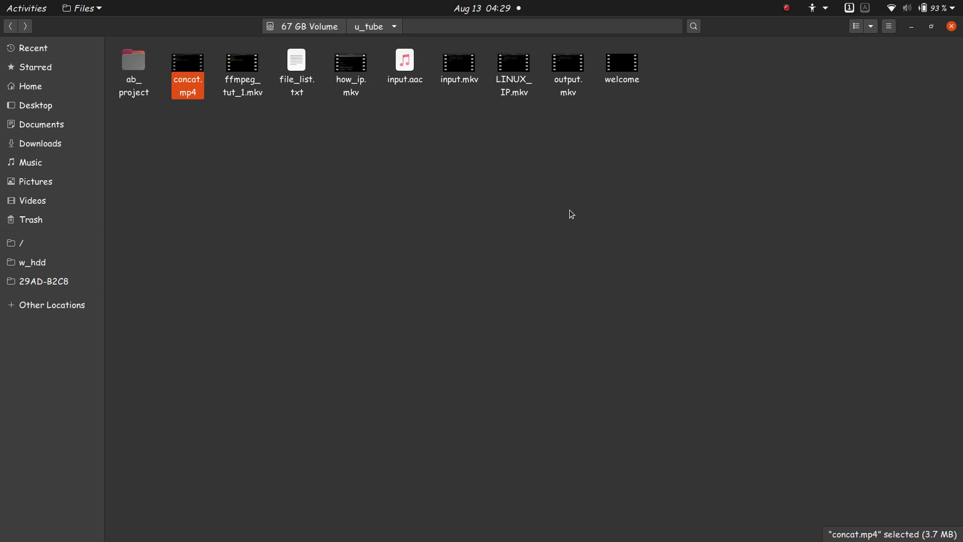
pyautogui.moveTo(666, 154)
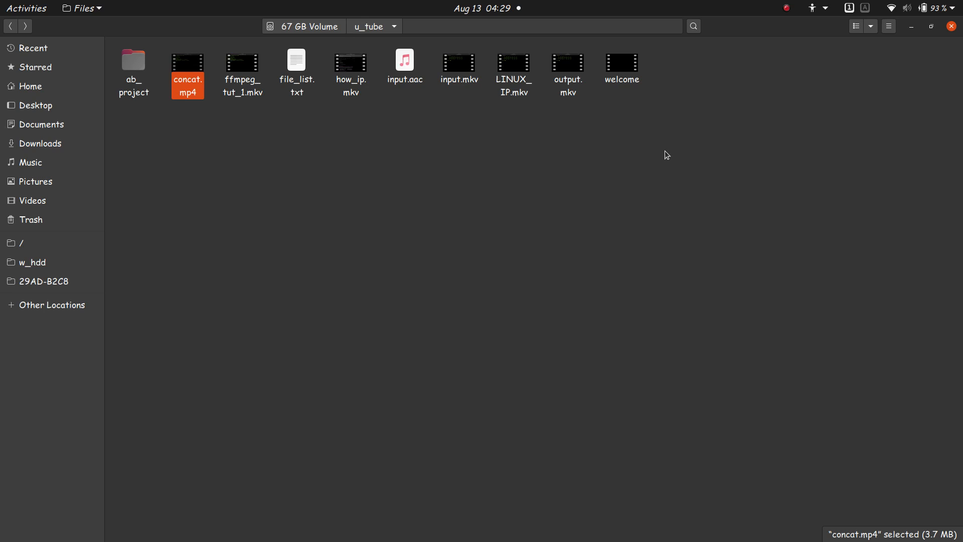
pyautogui.moveTo(758, 103)
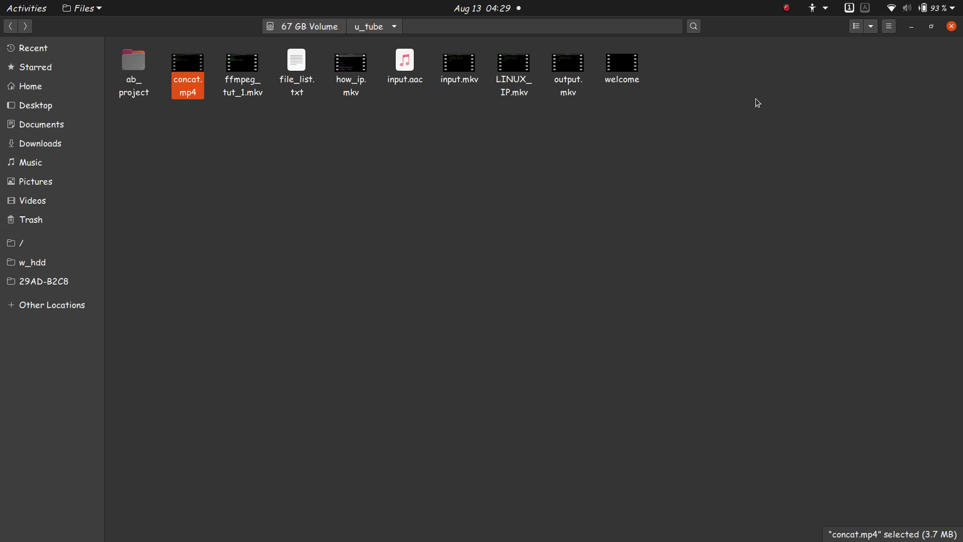
pyautogui.moveTo(697, 119)
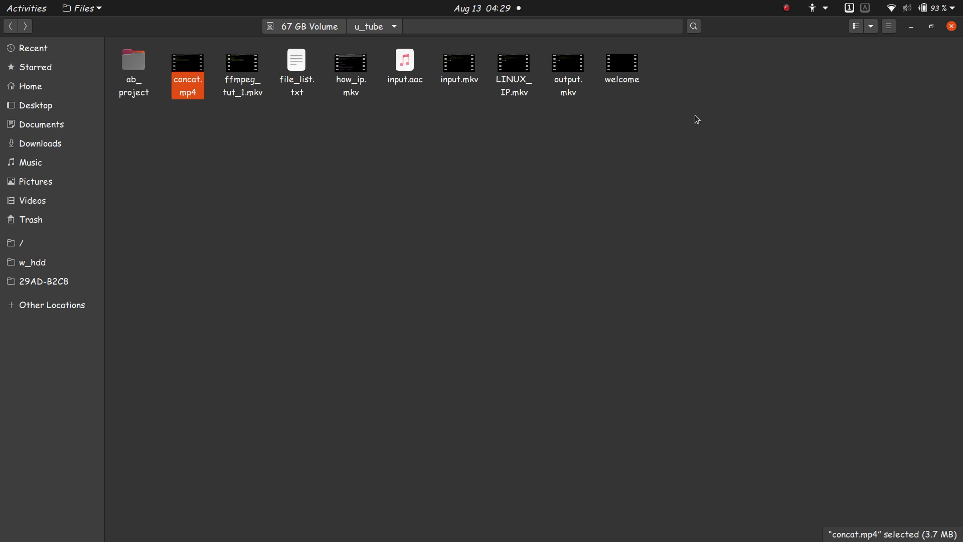